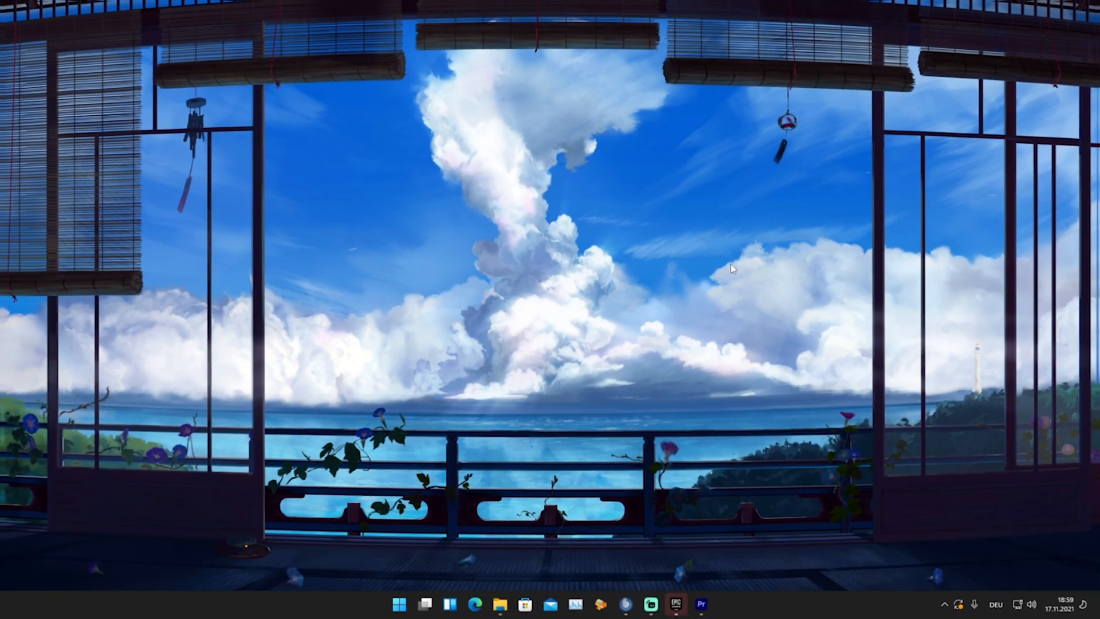
{"action": "mouse_move", "coordinate": [528, 366]}
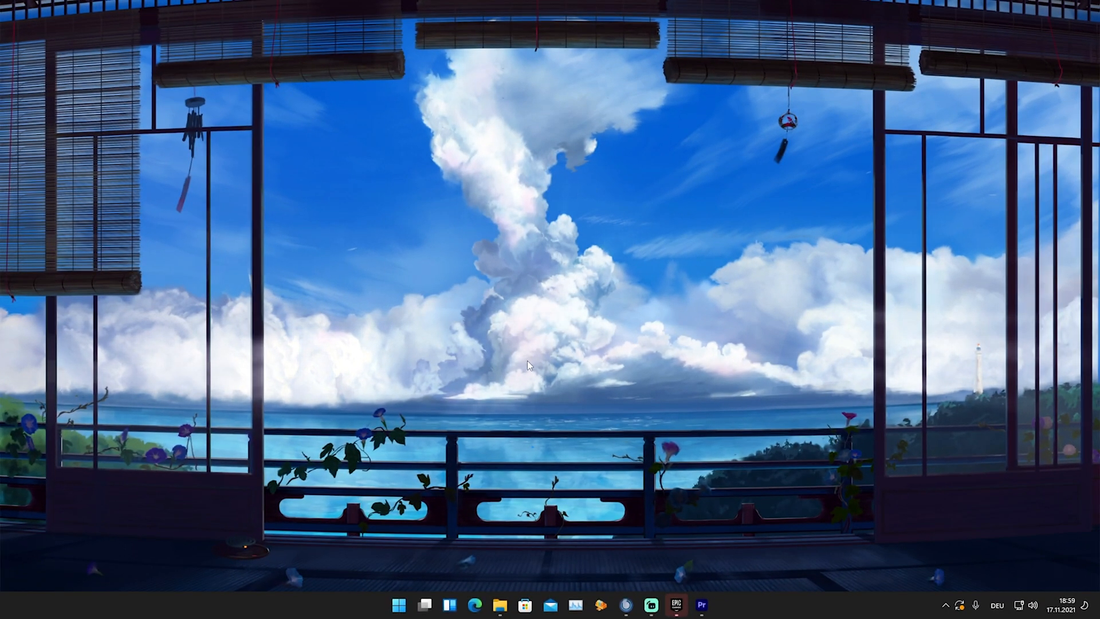
Step: Reveal the already open This PC window's thumbnail from the taskbar
{"action": "left_click", "coordinate": [497, 605]}
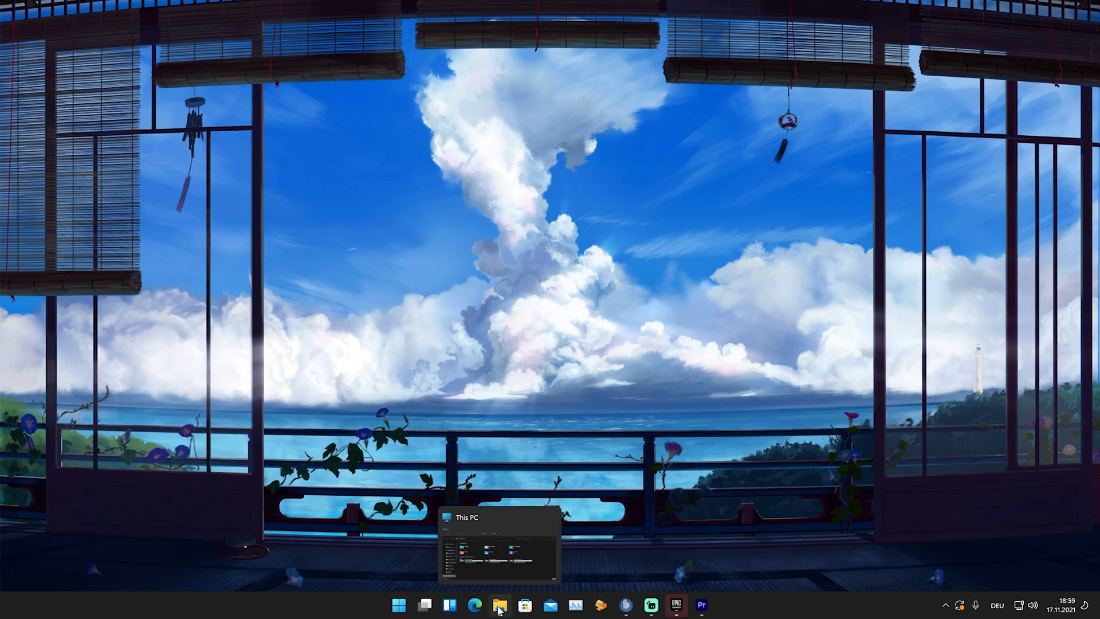
Step: Restore the This PC window showing Local Disk (C:) with 1,08 TB free of 1,86 TB
{"action": "left_click", "coordinate": [500, 612]}
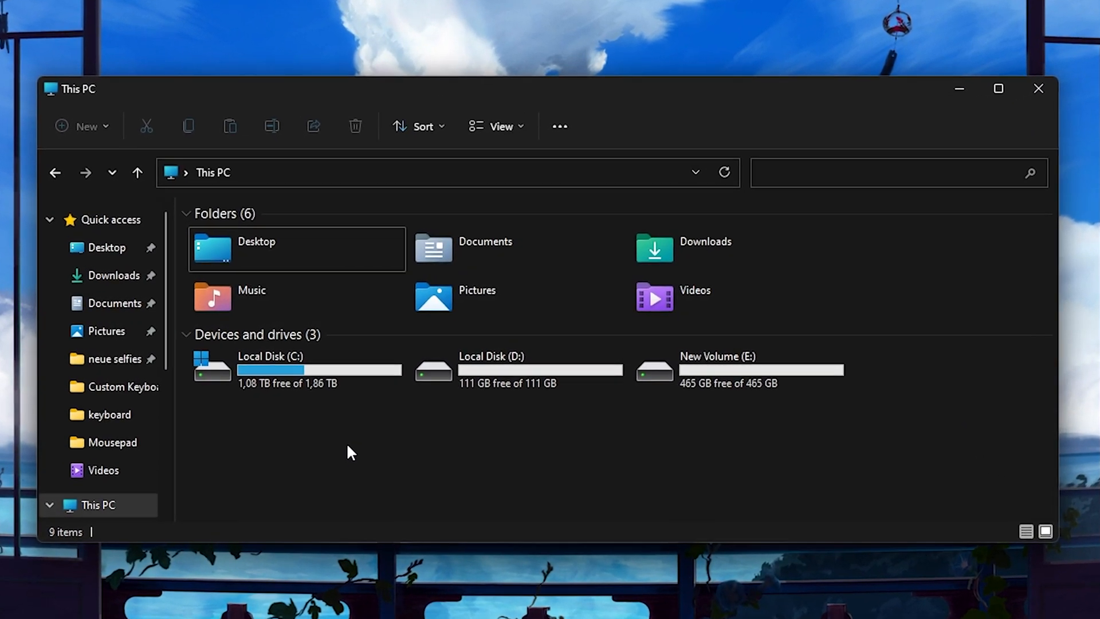
{"action": "mouse_move", "coordinate": [230, 414]}
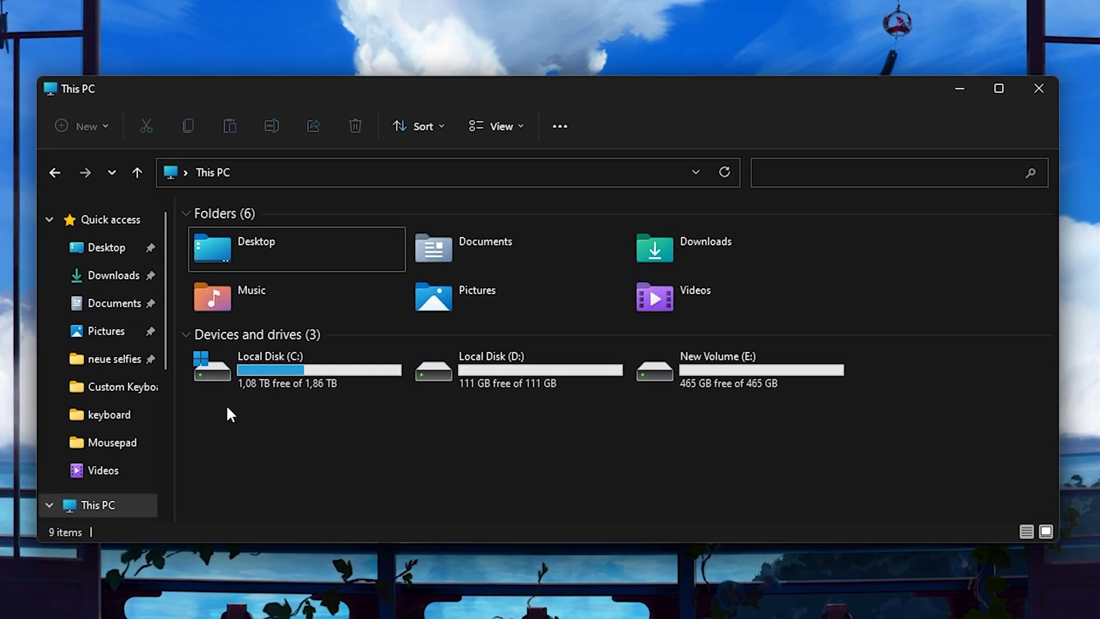
{"action": "mouse_move", "coordinate": [276, 410]}
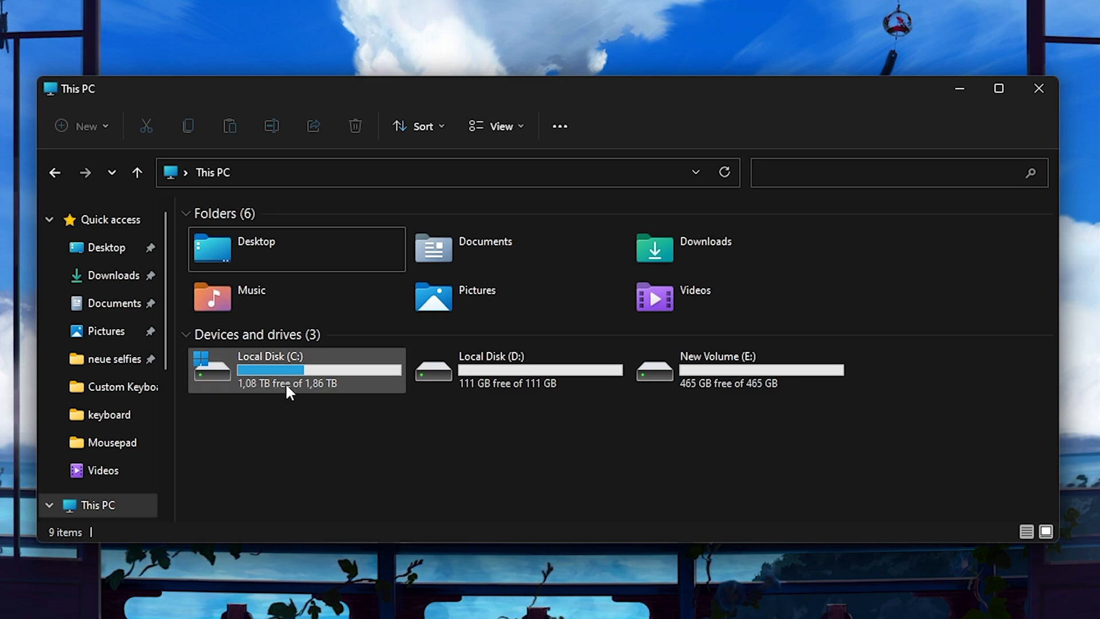
{"action": "mouse_move", "coordinate": [273, 408]}
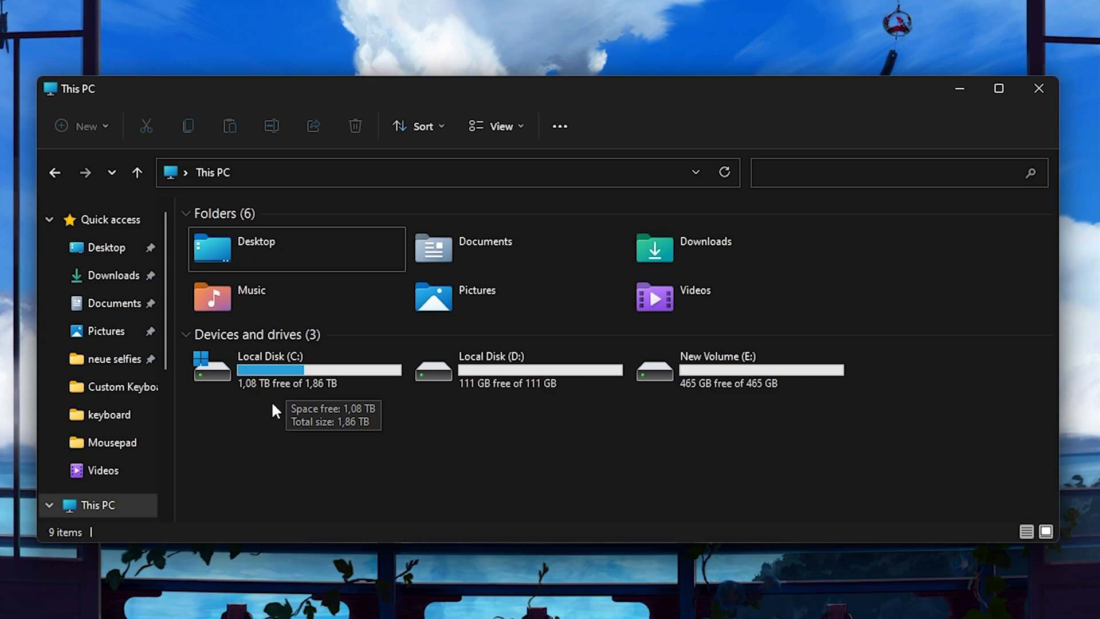
{"action": "mouse_move", "coordinate": [258, 411]}
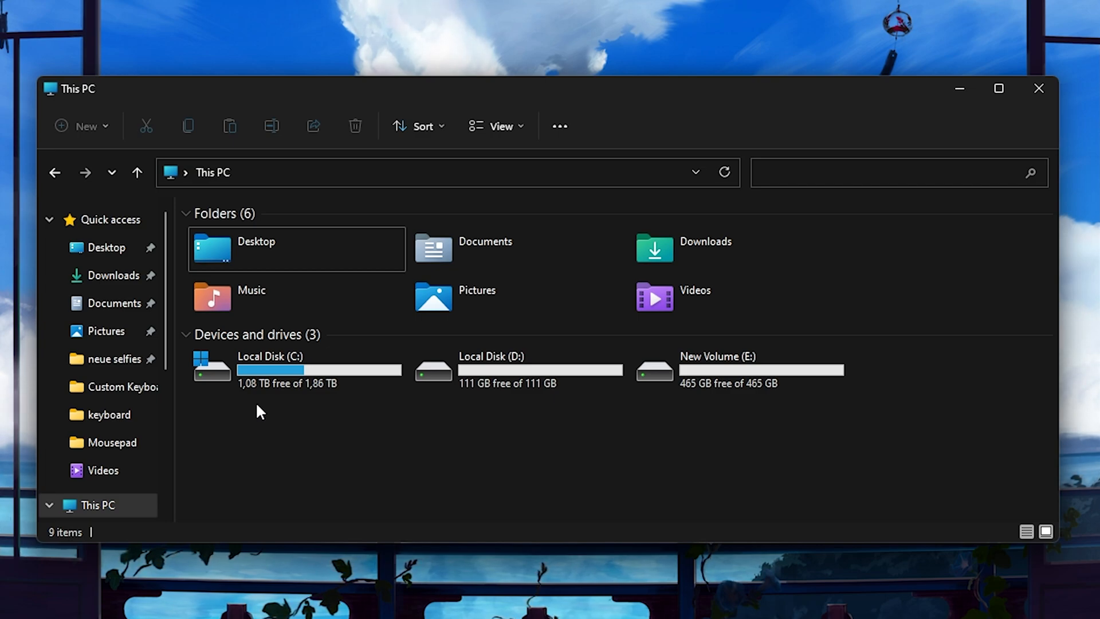
{"action": "mouse_move", "coordinate": [609, 314]}
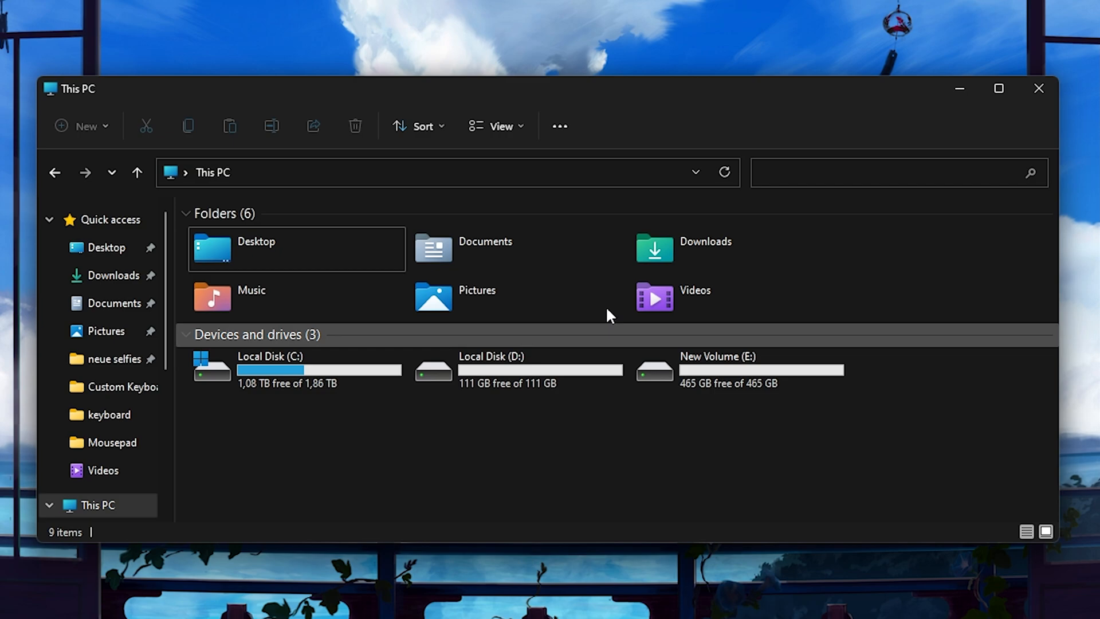
{"action": "mouse_move", "coordinate": [491, 412]}
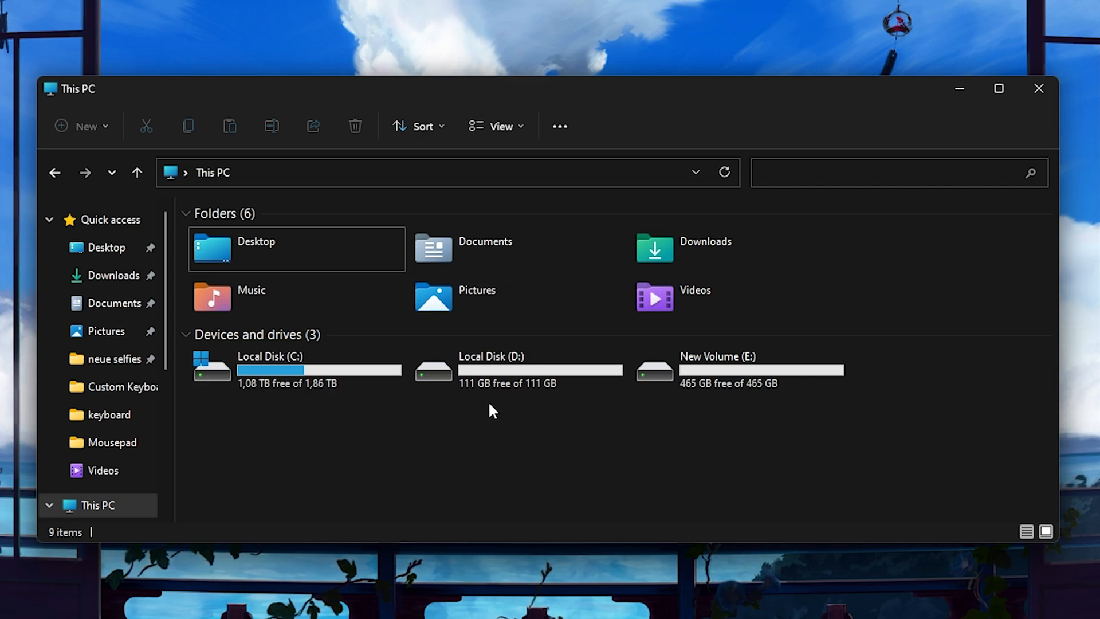
{"action": "mouse_move", "coordinate": [515, 263]}
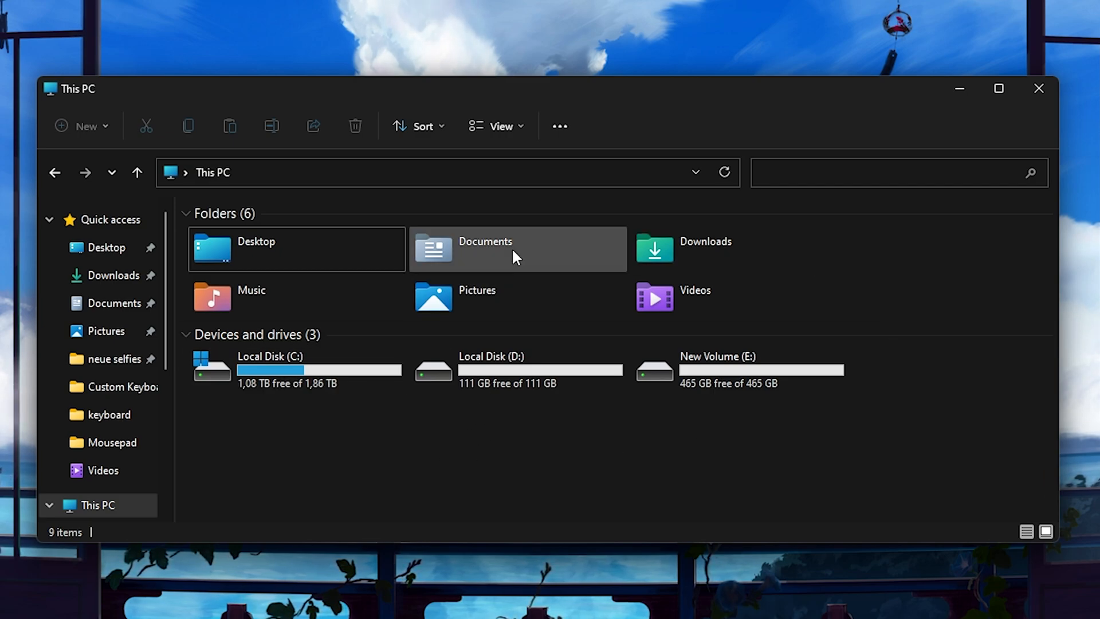
{"action": "mouse_move", "coordinate": [193, 383]}
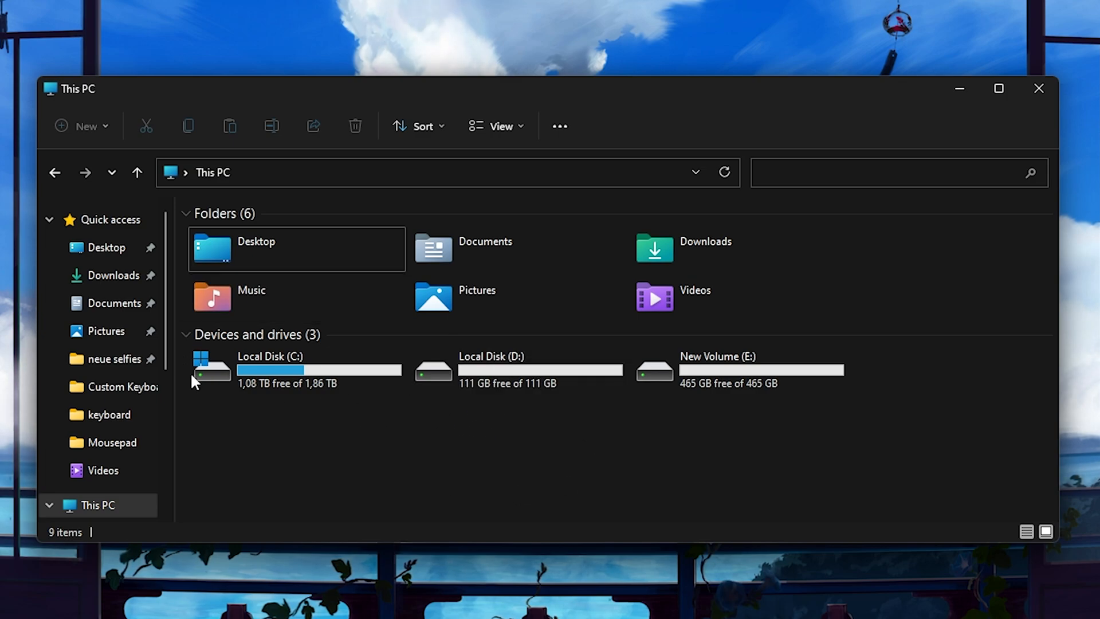
{"action": "mouse_move", "coordinate": [293, 412]}
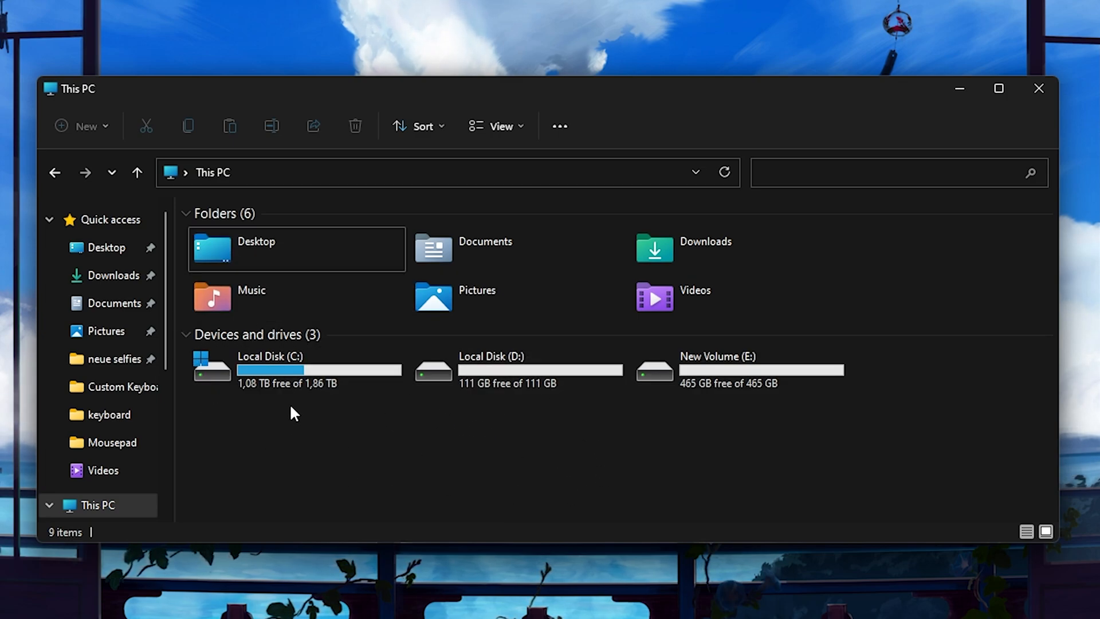
{"action": "mouse_move", "coordinate": [287, 405]}
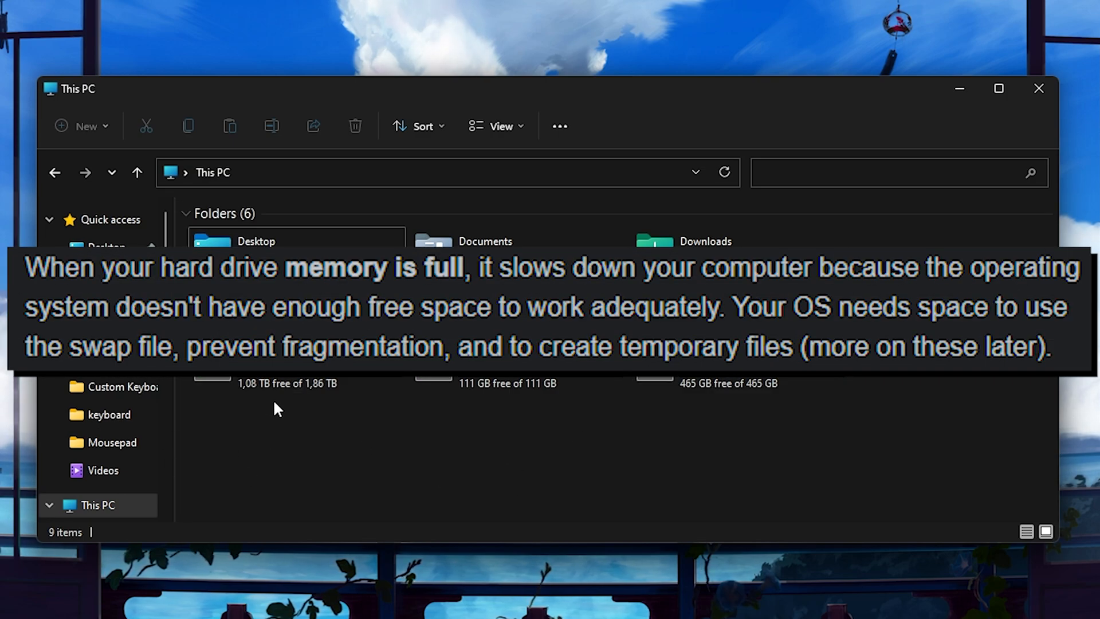
{"action": "mouse_move", "coordinate": [281, 415]}
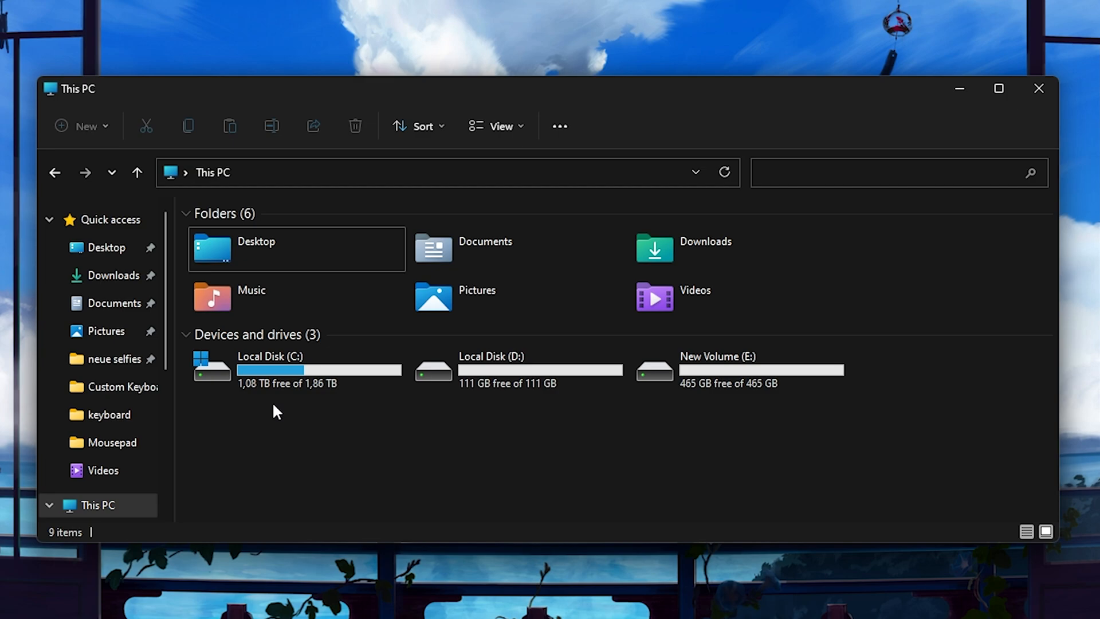
{"action": "mouse_move", "coordinate": [508, 403]}
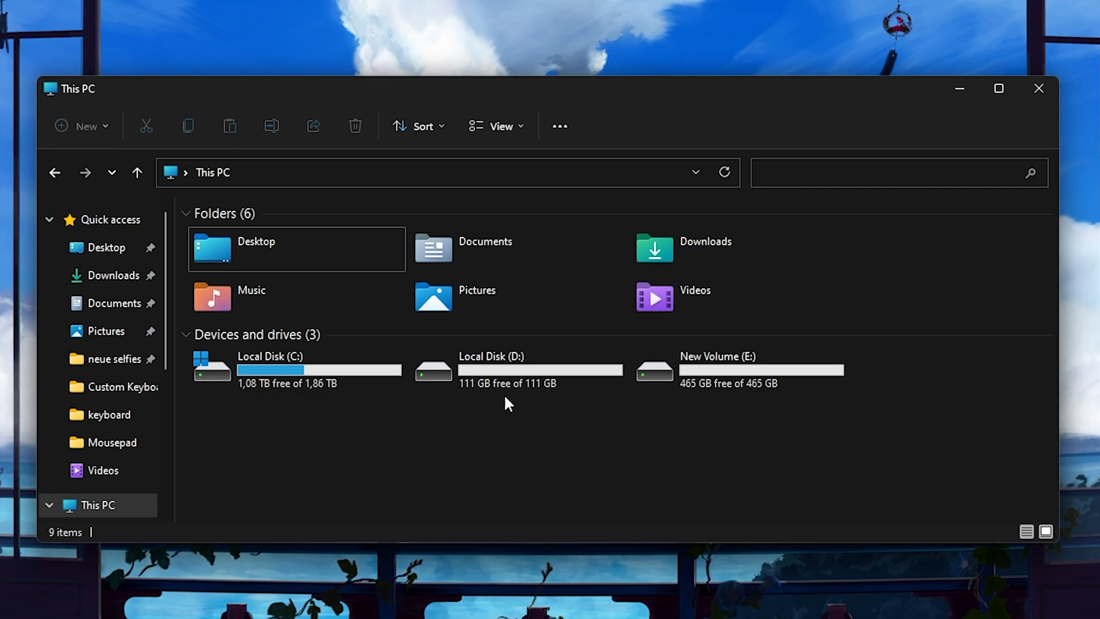
{"action": "mouse_move", "coordinate": [317, 420]}
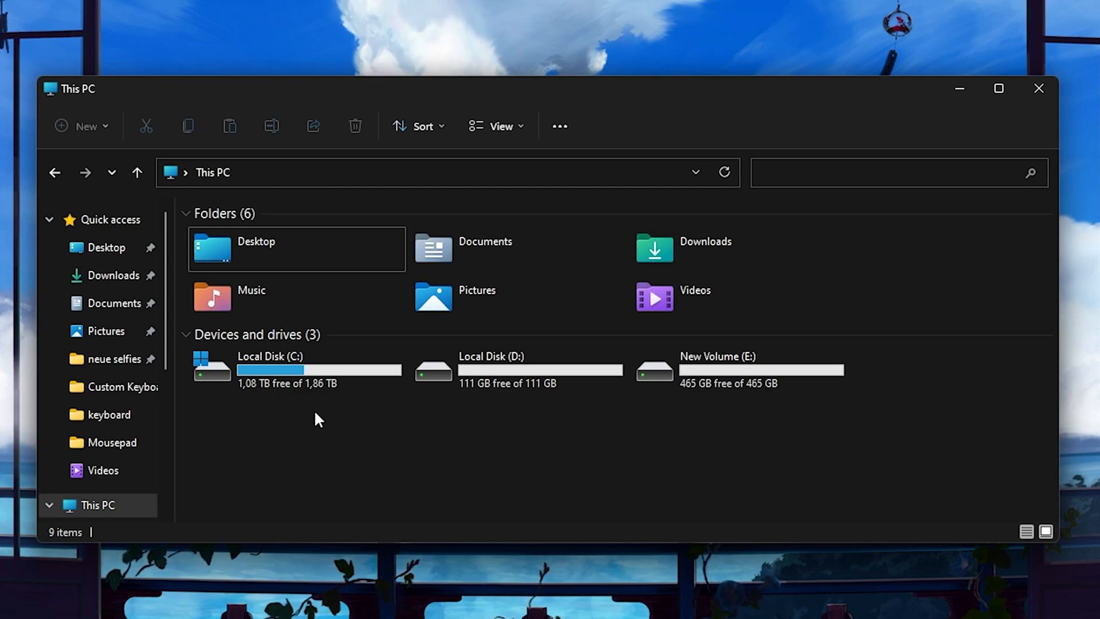
{"action": "mouse_move", "coordinate": [390, 376]}
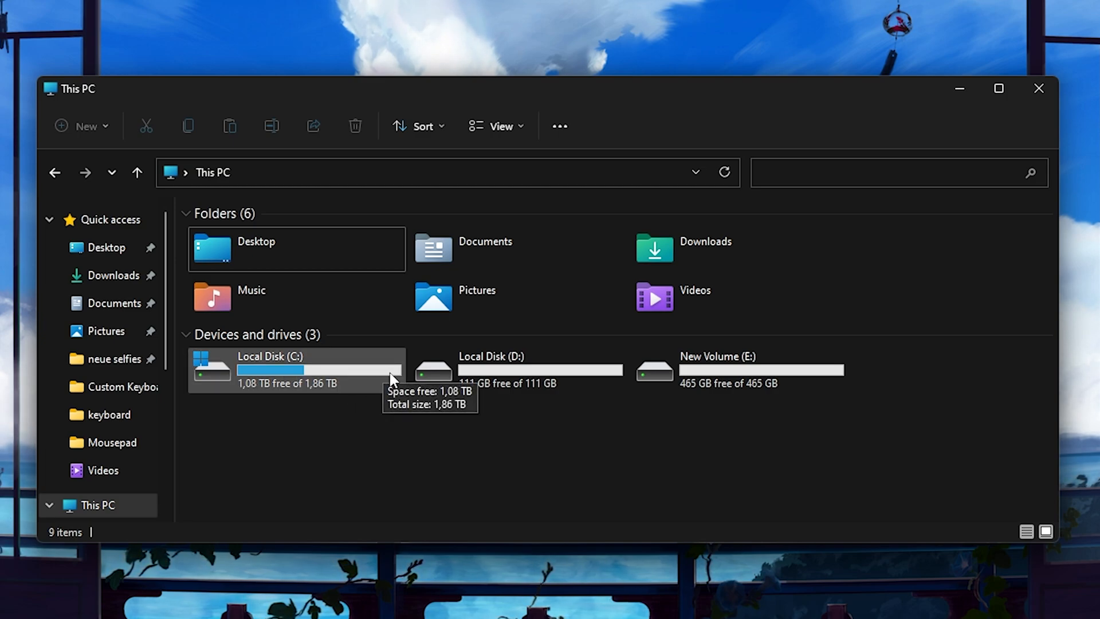
{"action": "mouse_move", "coordinate": [383, 377]}
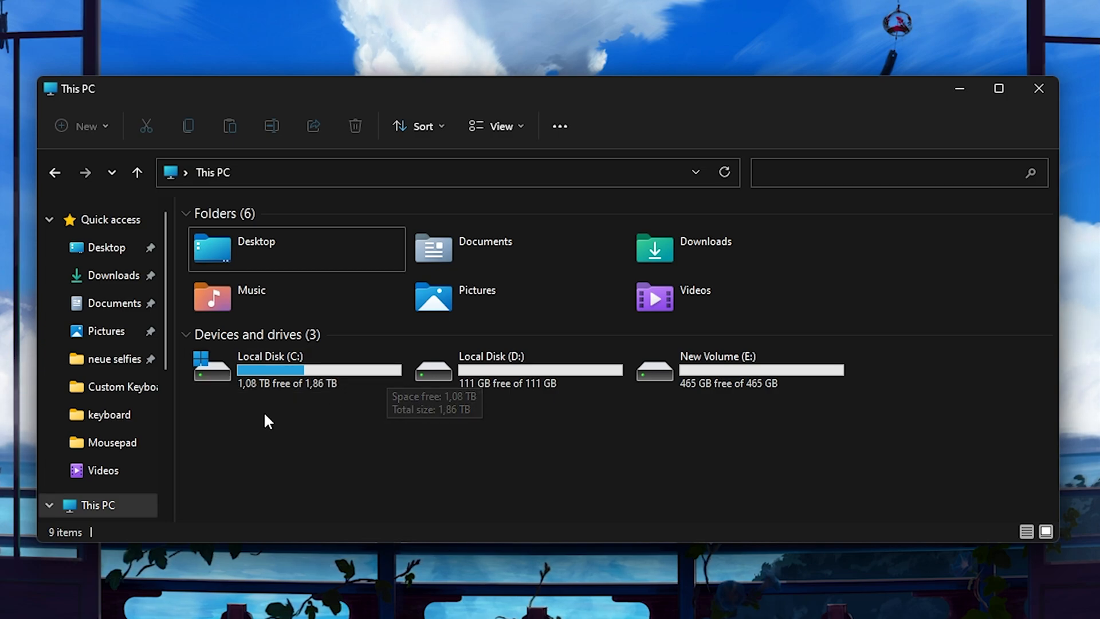
{"action": "mouse_move", "coordinate": [255, 440]}
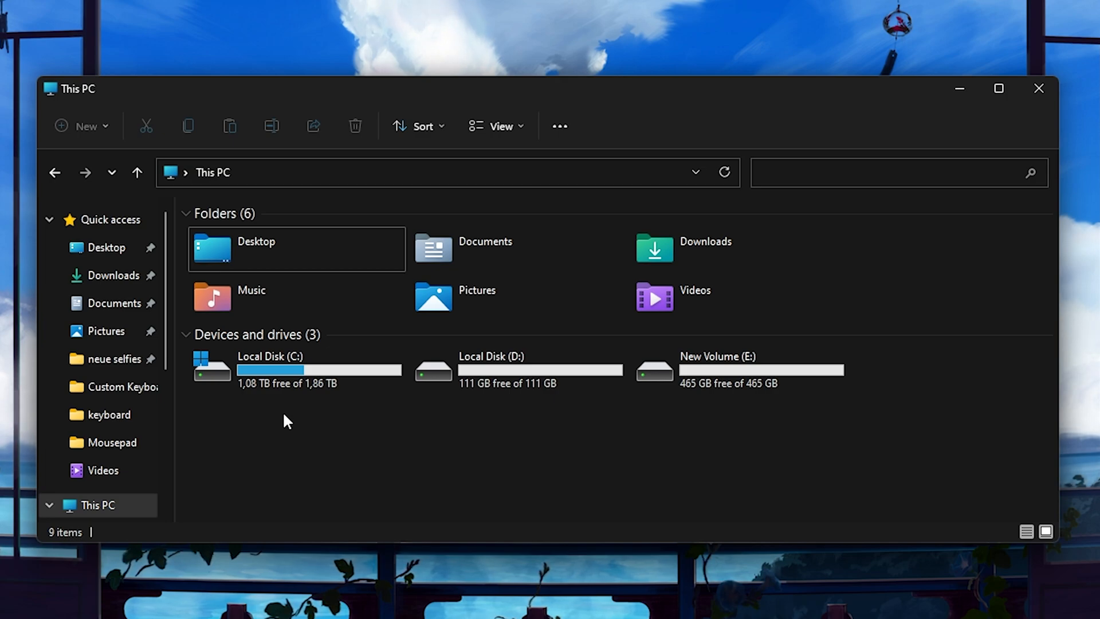
{"action": "mouse_move", "coordinate": [370, 410]}
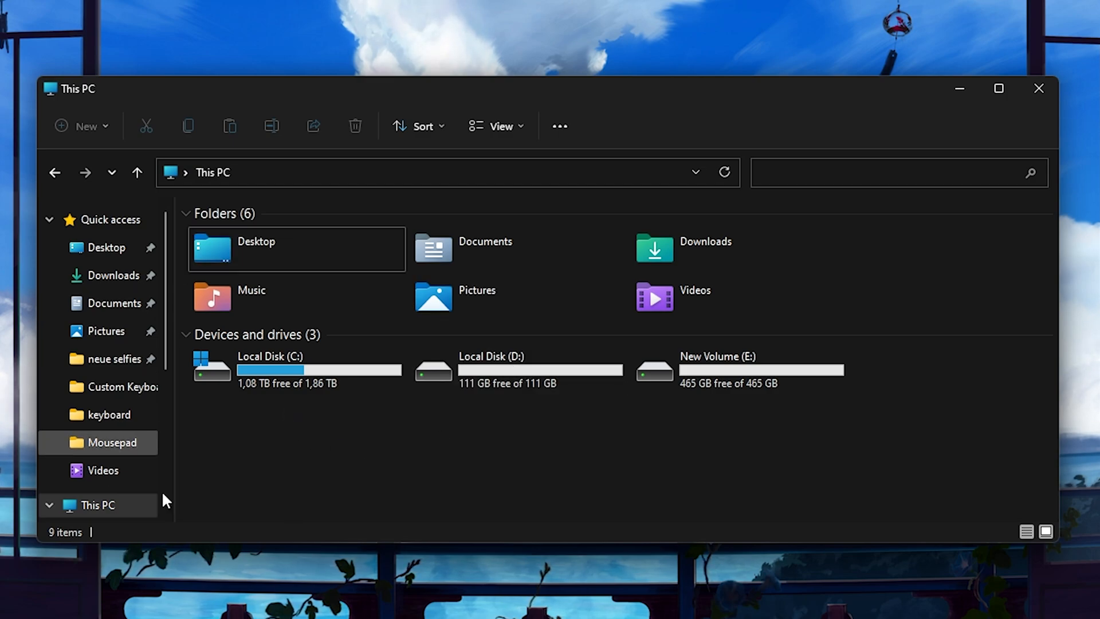
{"action": "mouse_move", "coordinate": [284, 416]}
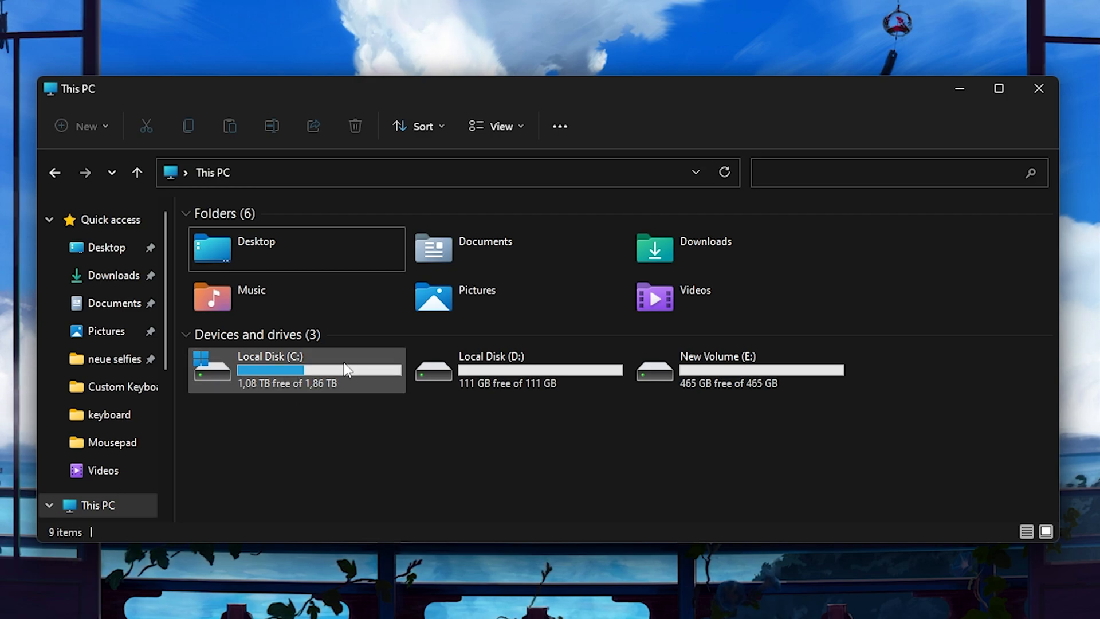
{"action": "mouse_move", "coordinate": [325, 389]}
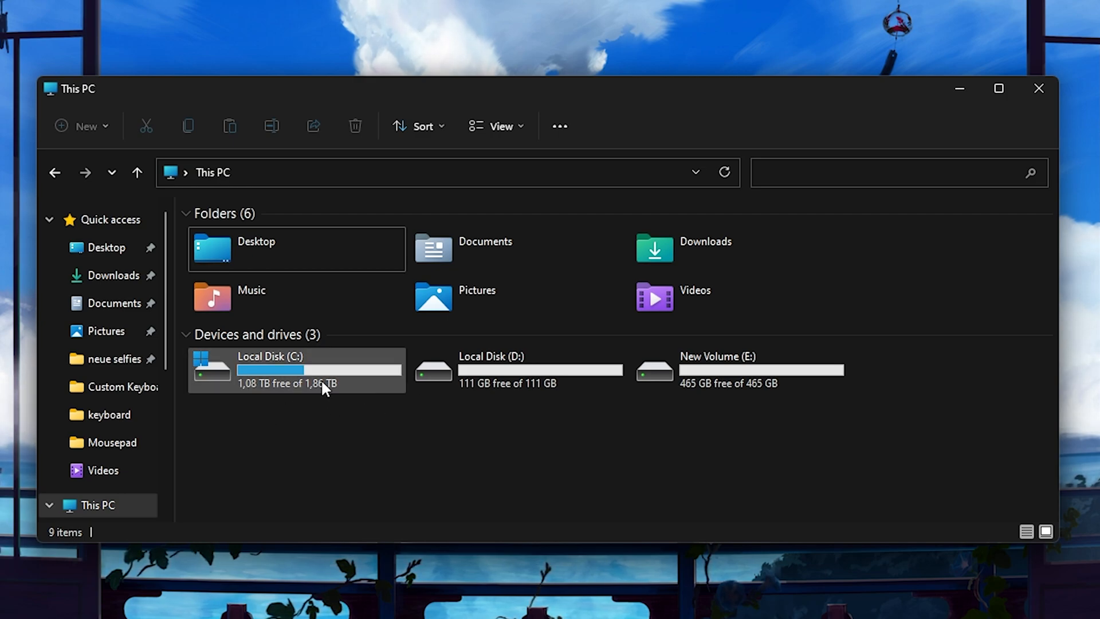
{"action": "mouse_move", "coordinate": [317, 398]}
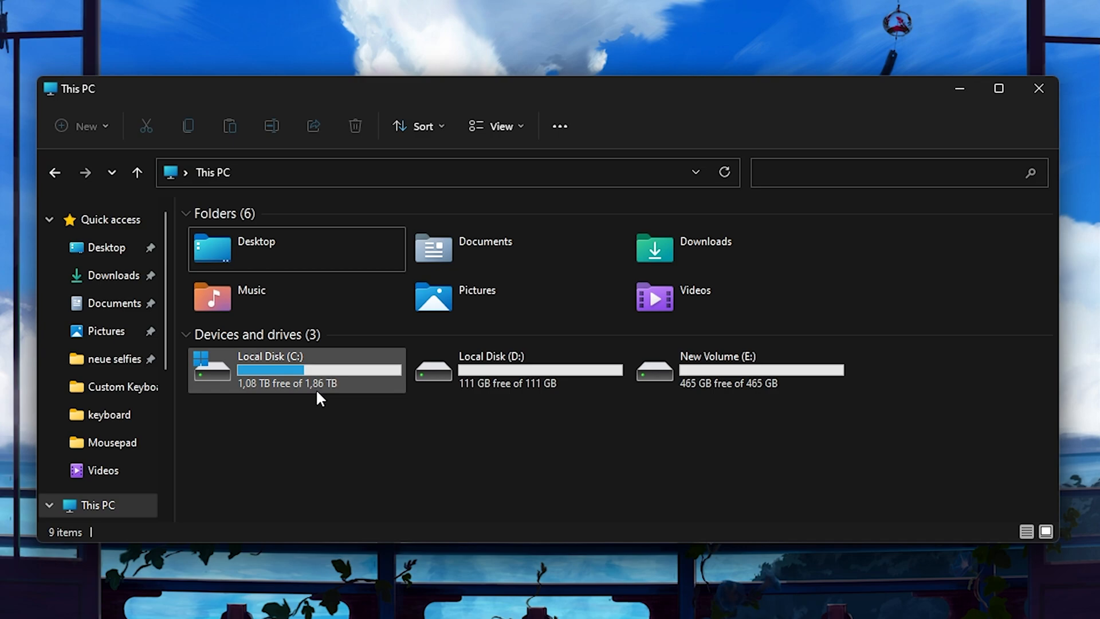
{"action": "mouse_move", "coordinate": [282, 390]}
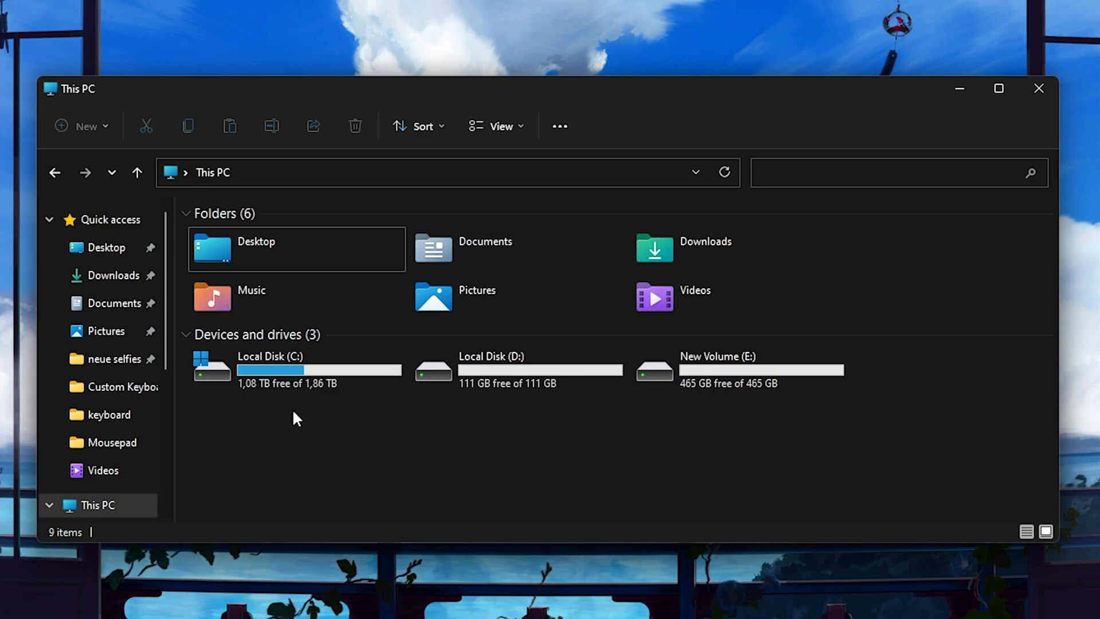
{"action": "mouse_move", "coordinate": [368, 429]}
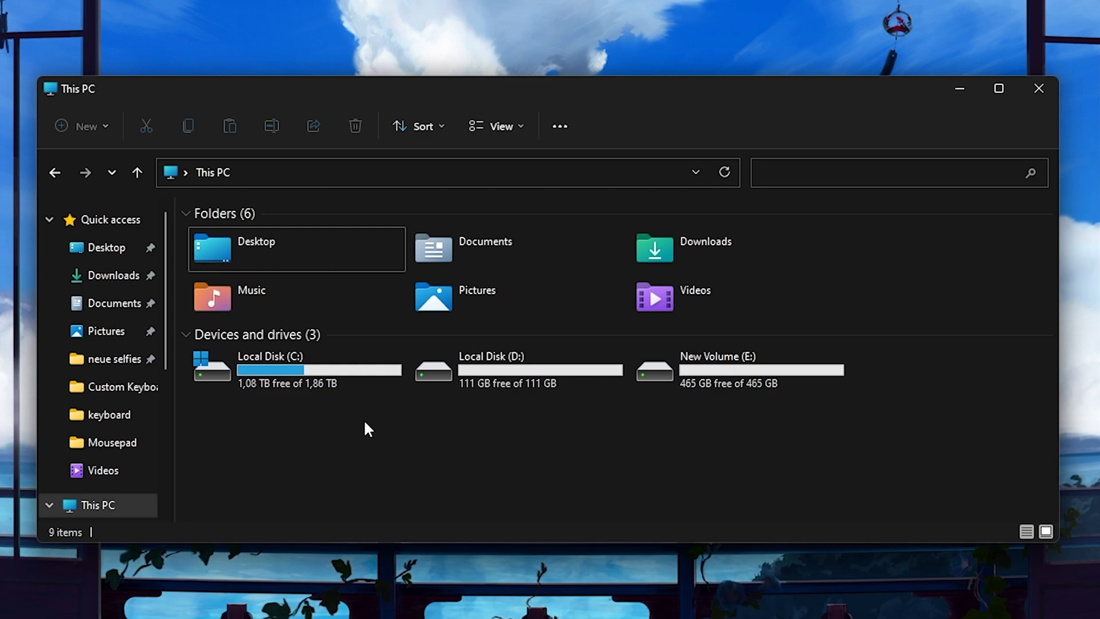
{"action": "mouse_move", "coordinate": [498, 375]}
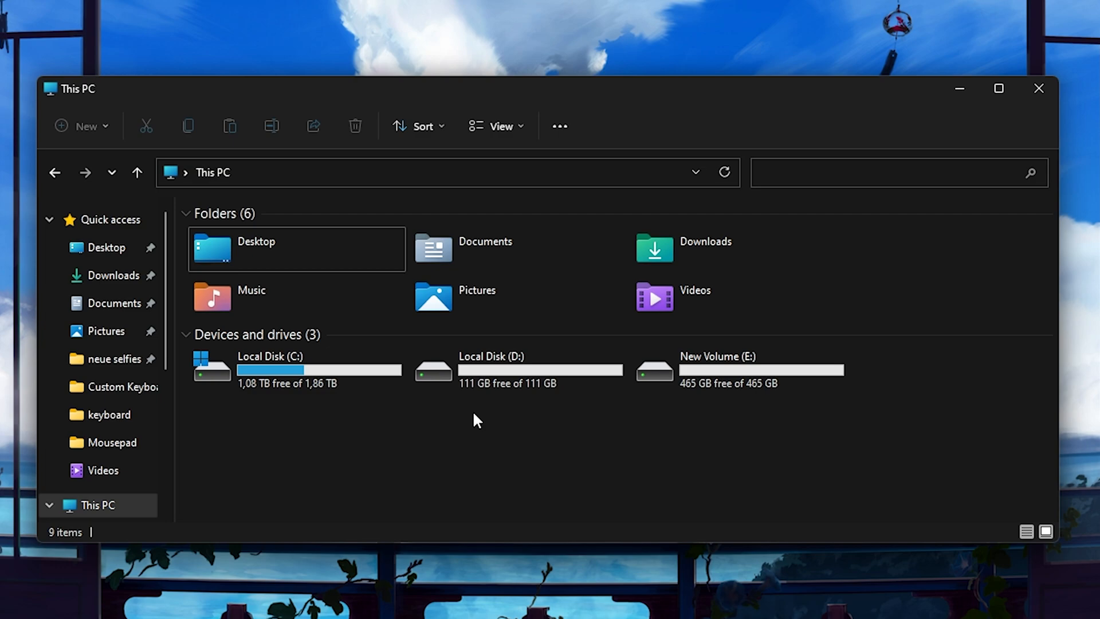
{"action": "mouse_move", "coordinate": [712, 384]}
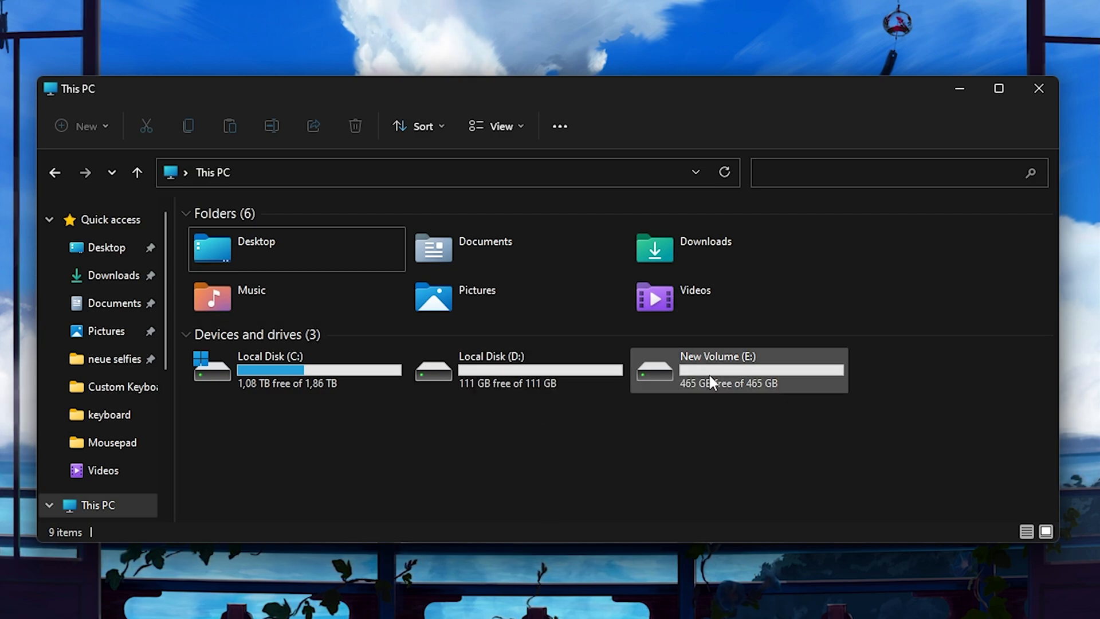
{"action": "left_click", "coordinate": [295, 369]}
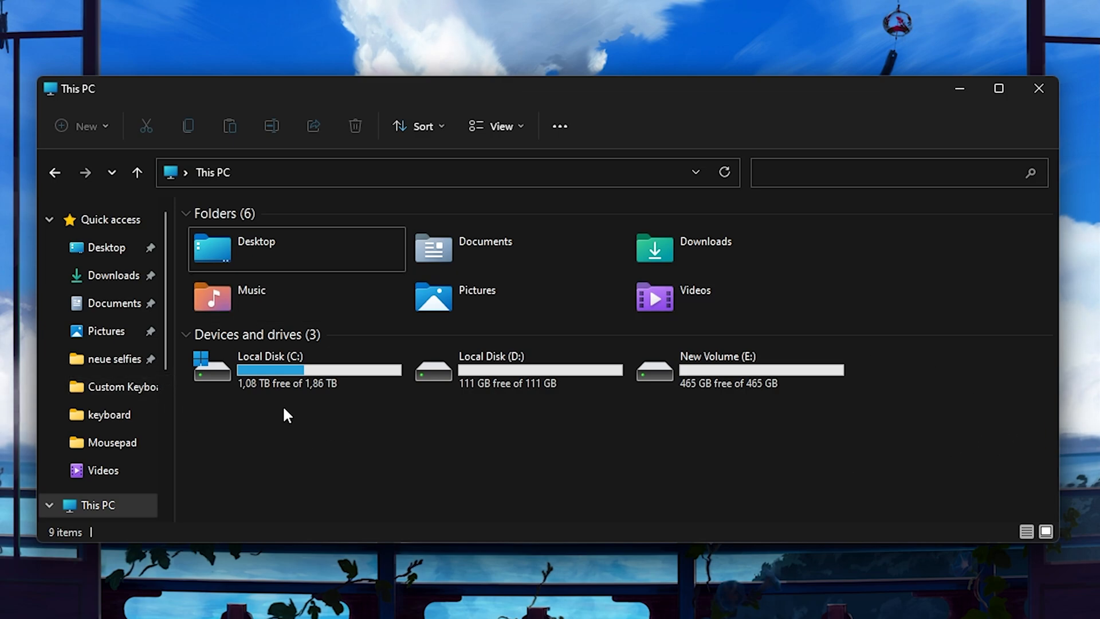
{"action": "mouse_move", "coordinate": [270, 433]}
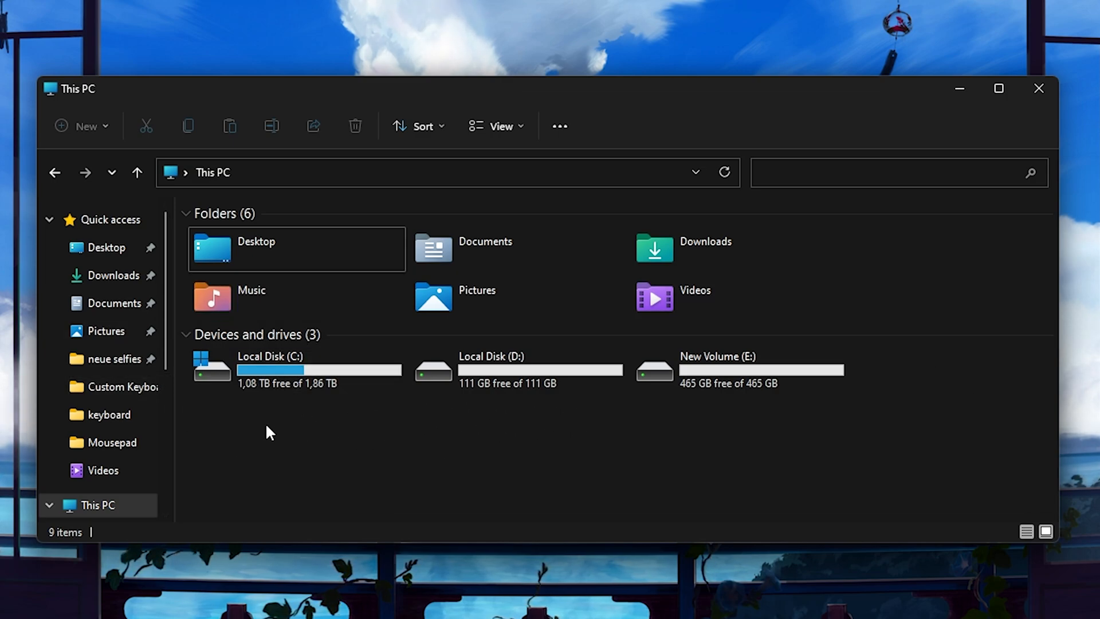
{"action": "mouse_move", "coordinate": [22, 474]}
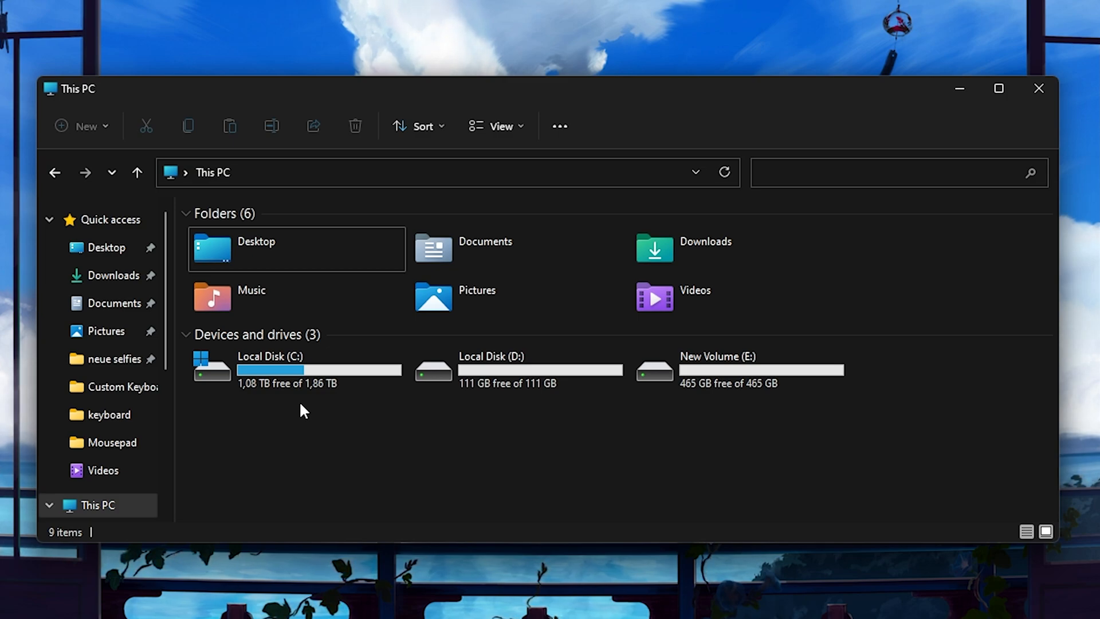
{"action": "mouse_move", "coordinate": [352, 483]}
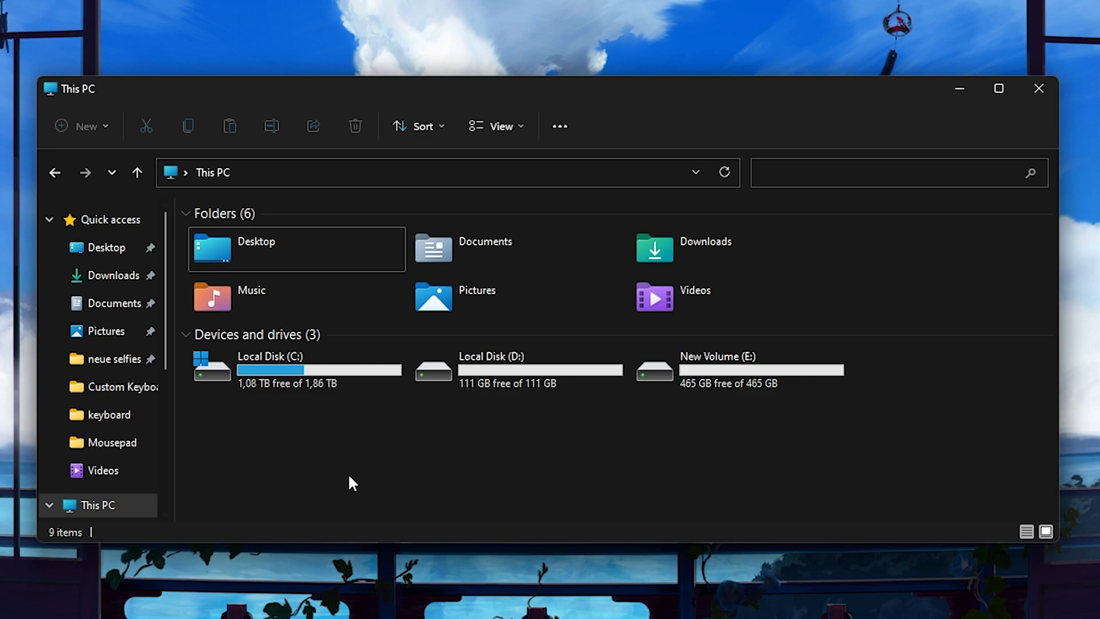
{"action": "mouse_move", "coordinate": [305, 421]}
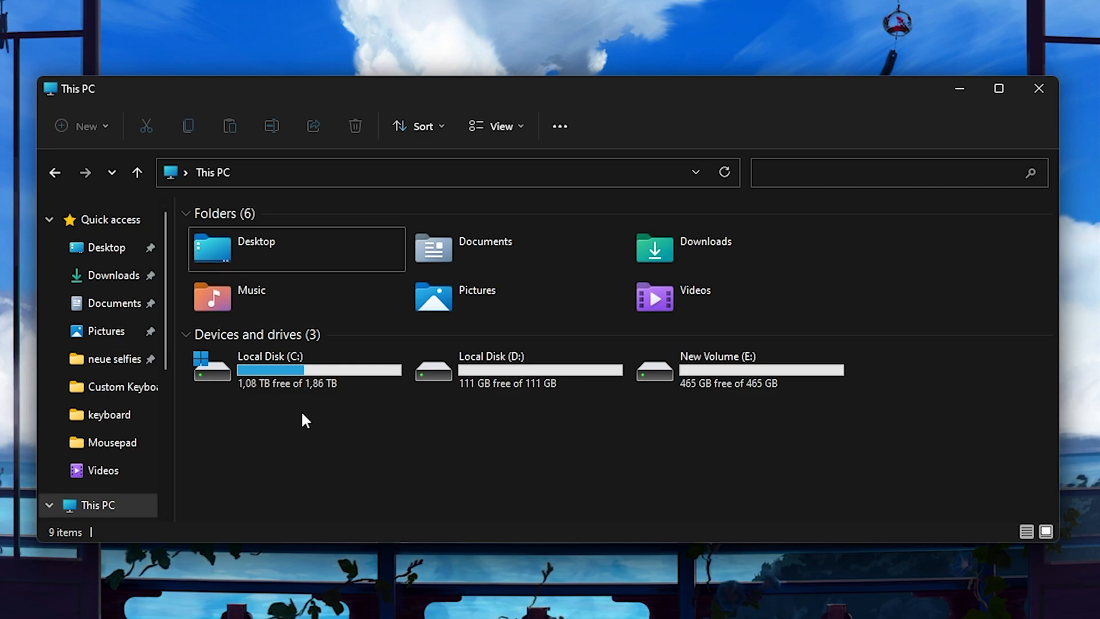
{"action": "mouse_move", "coordinate": [275, 430]}
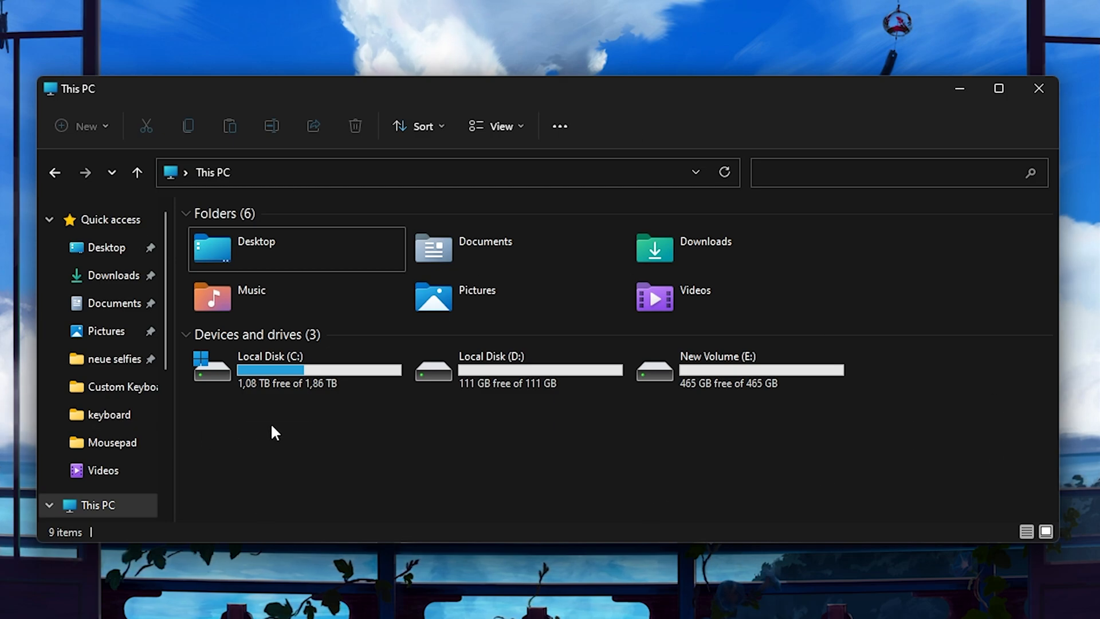
{"action": "mouse_move", "coordinate": [310, 417]}
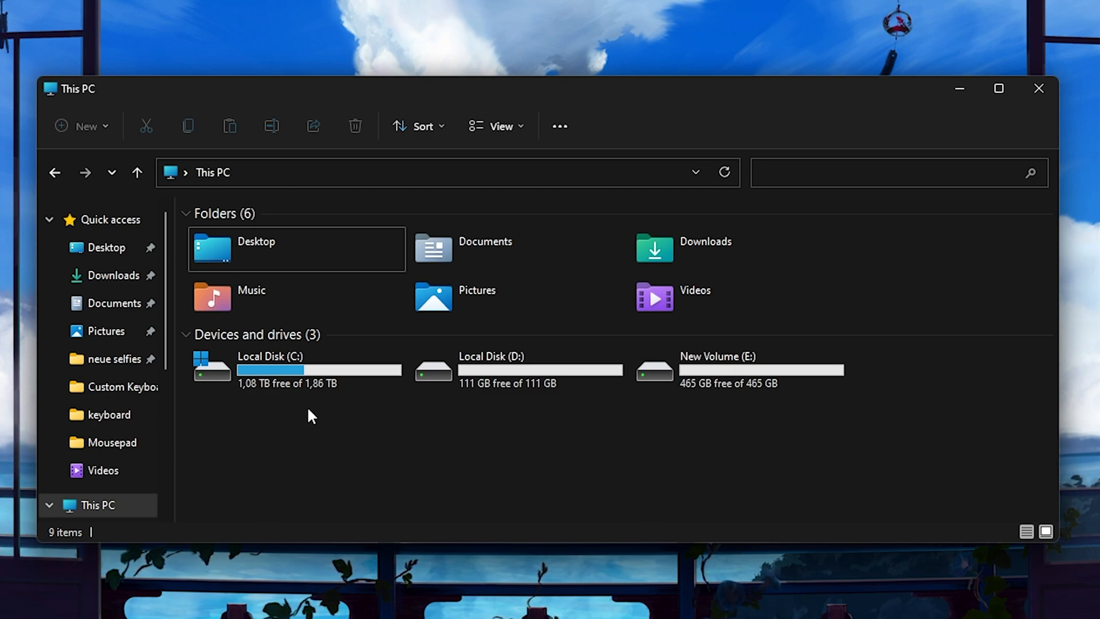
{"action": "mouse_move", "coordinate": [325, 407]}
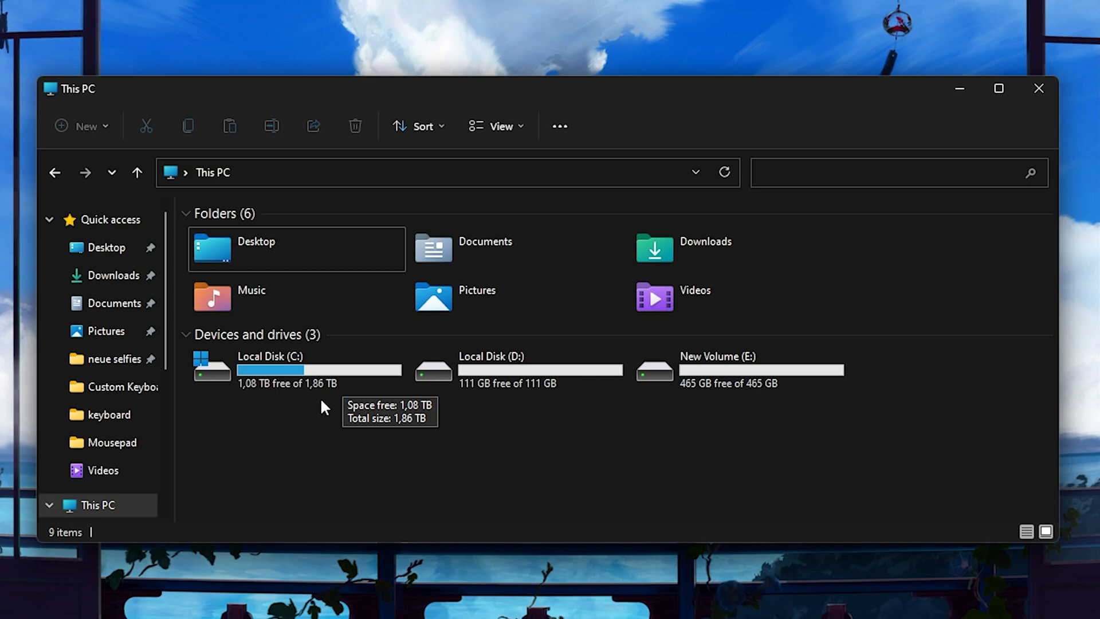
{"action": "mouse_move", "coordinate": [227, 462]}
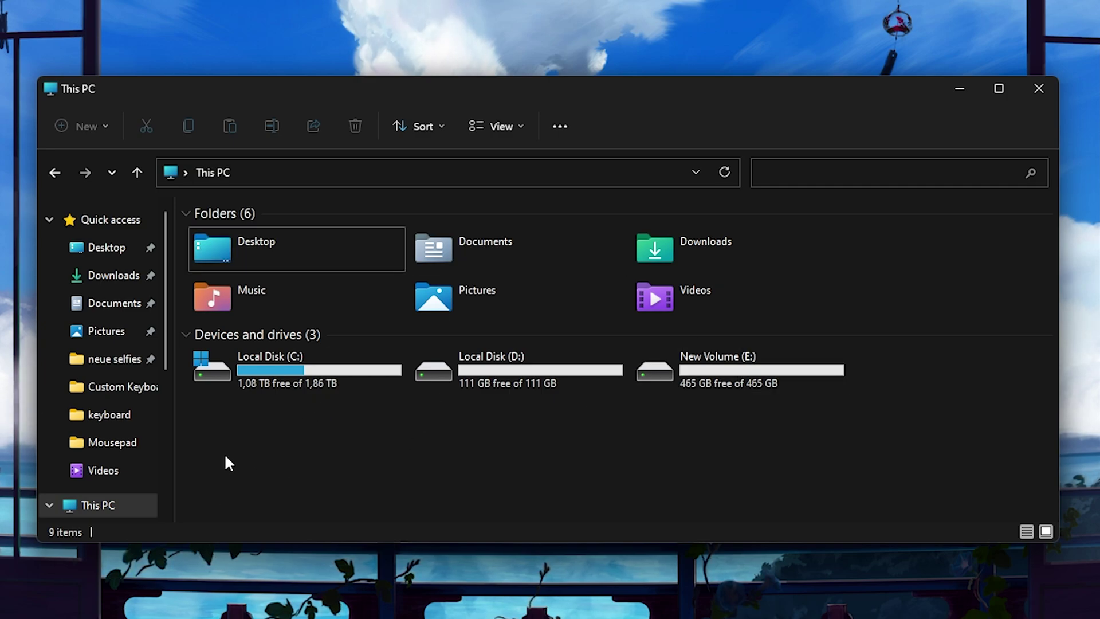
{"action": "mouse_move", "coordinate": [274, 267]}
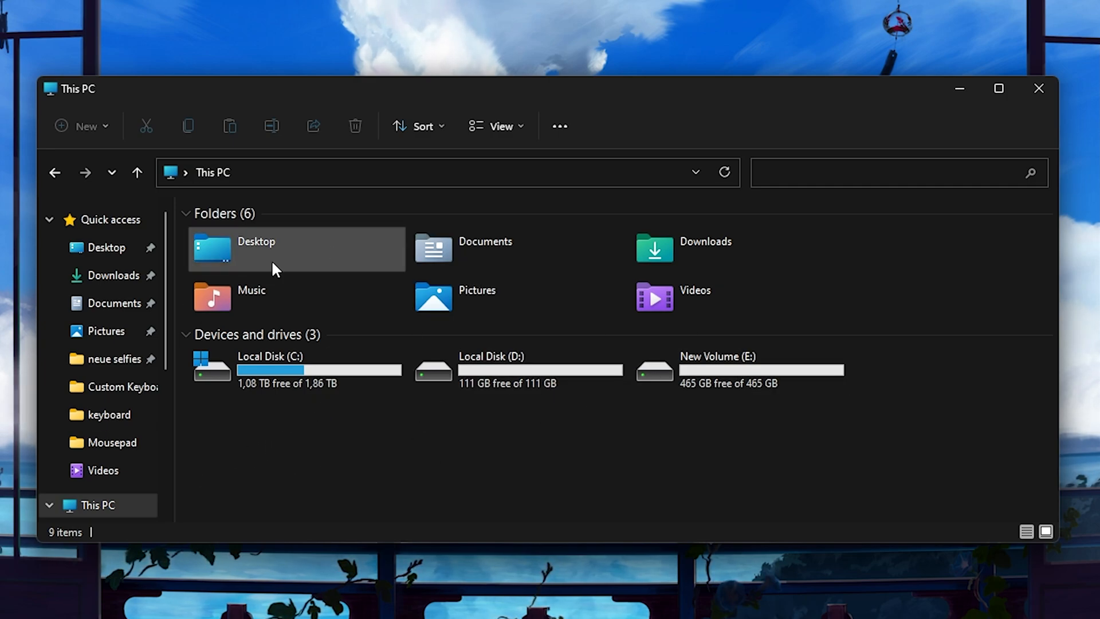
{"action": "mouse_move", "coordinate": [302, 412]}
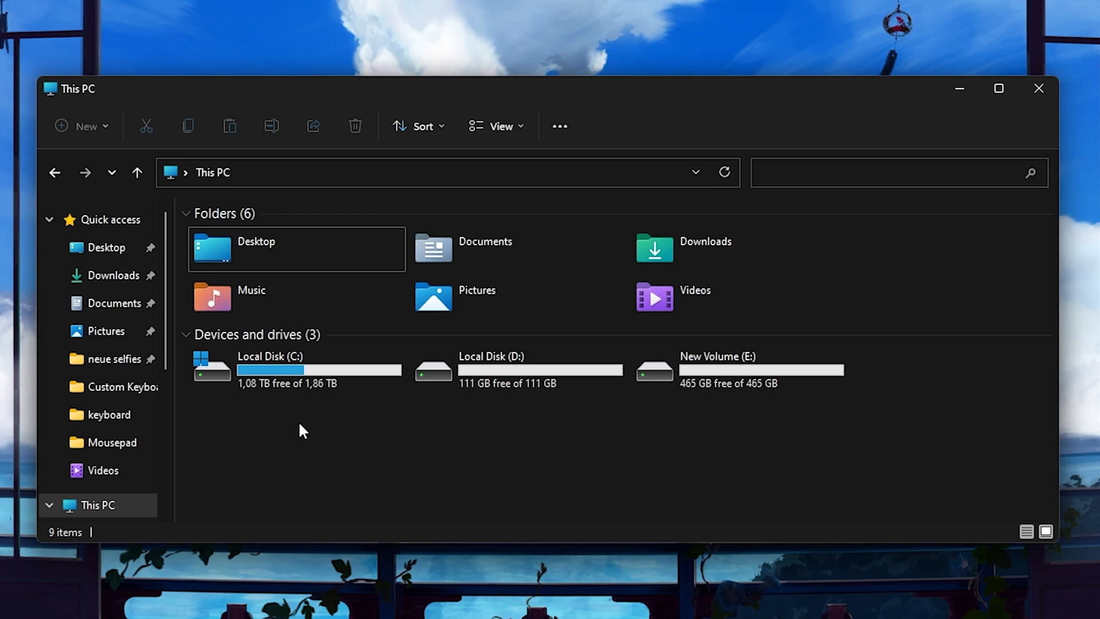
{"action": "mouse_move", "coordinate": [318, 417]}
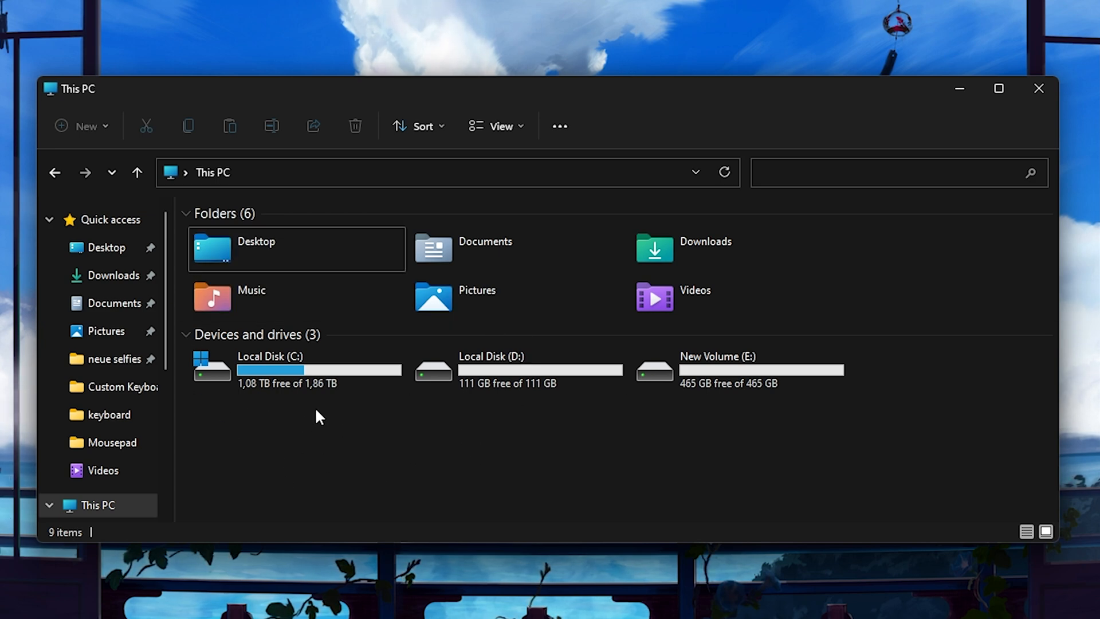